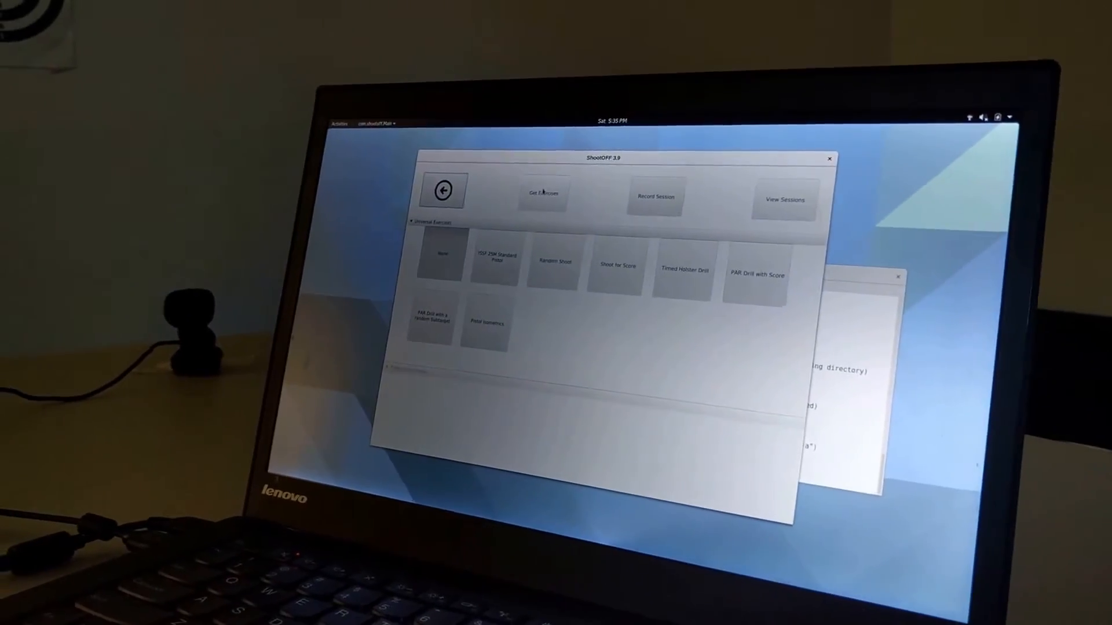
Show the Get Exercises manager listing the downloadable exercises
{"action": "left_click", "coordinate": [544, 195]}
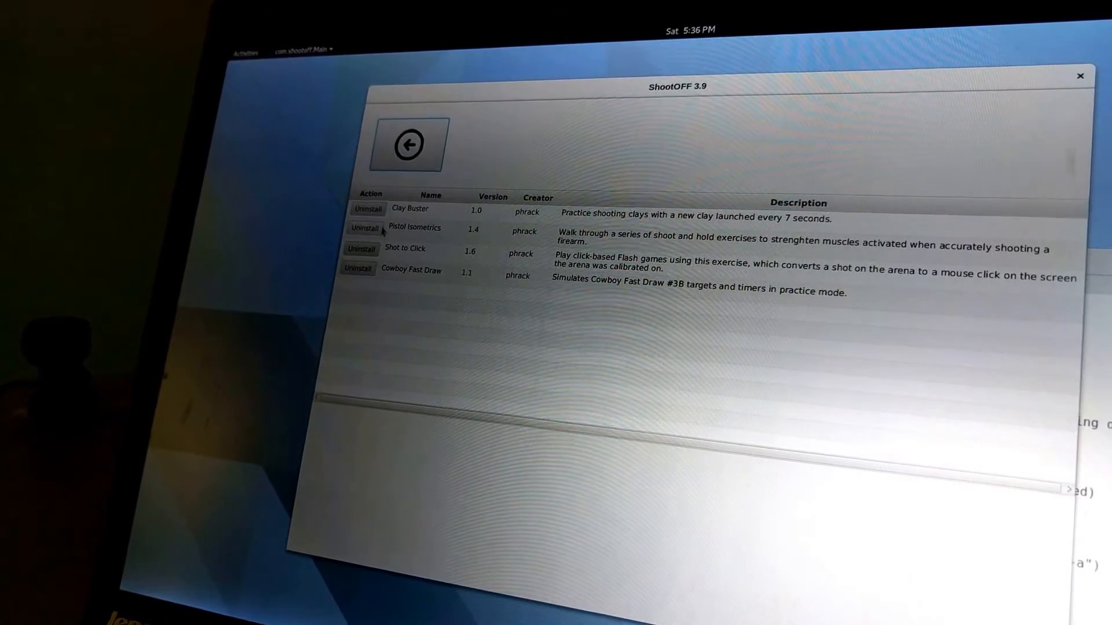
Return to the universal exercise grid, now including Pistol Isometrics
{"action": "left_click", "coordinate": [407, 144]}
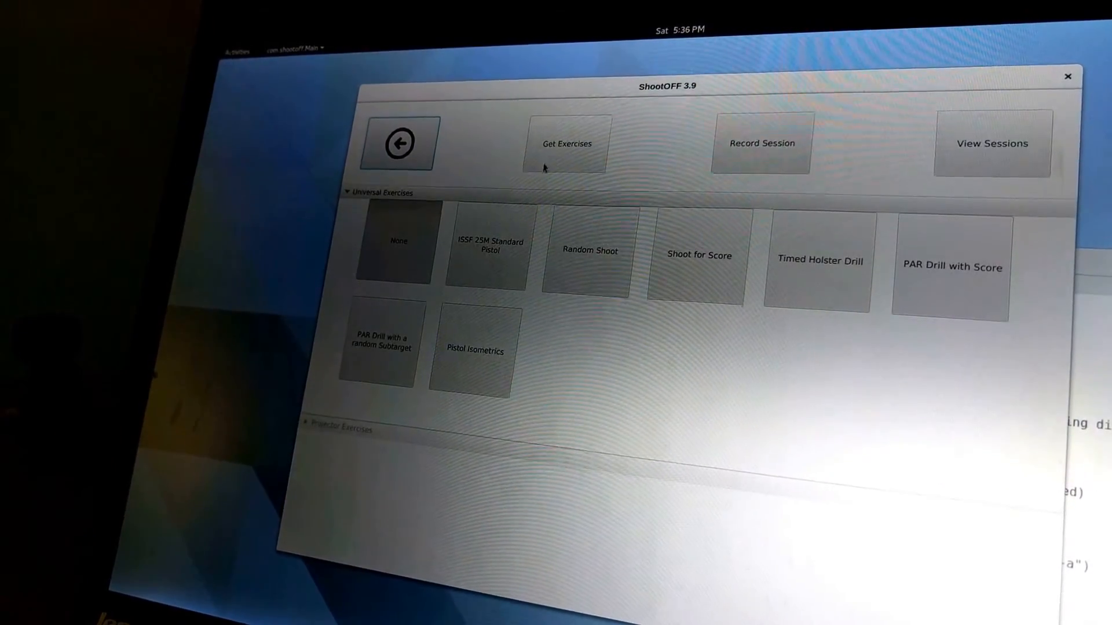